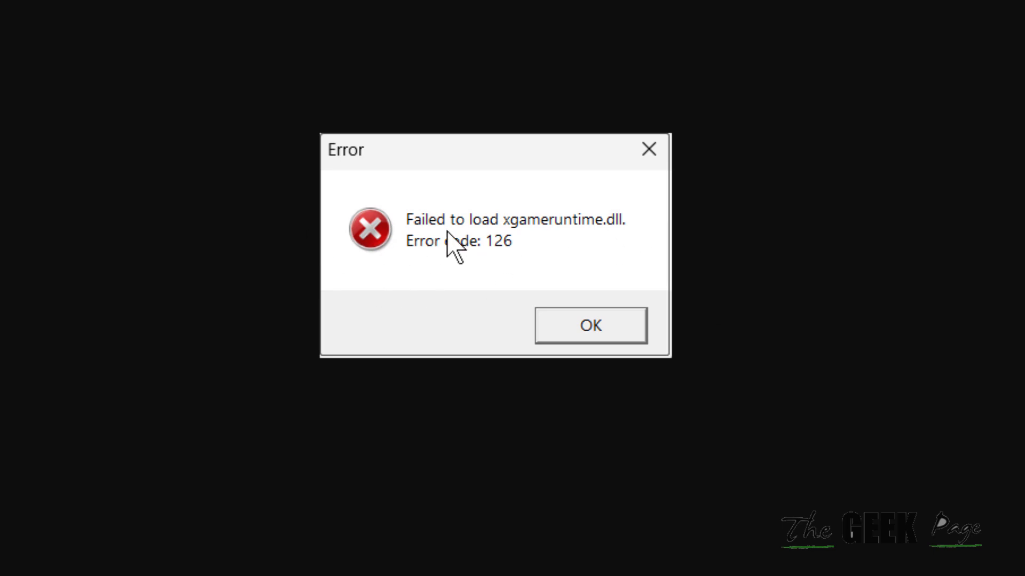
pyautogui.moveTo(597, 241)
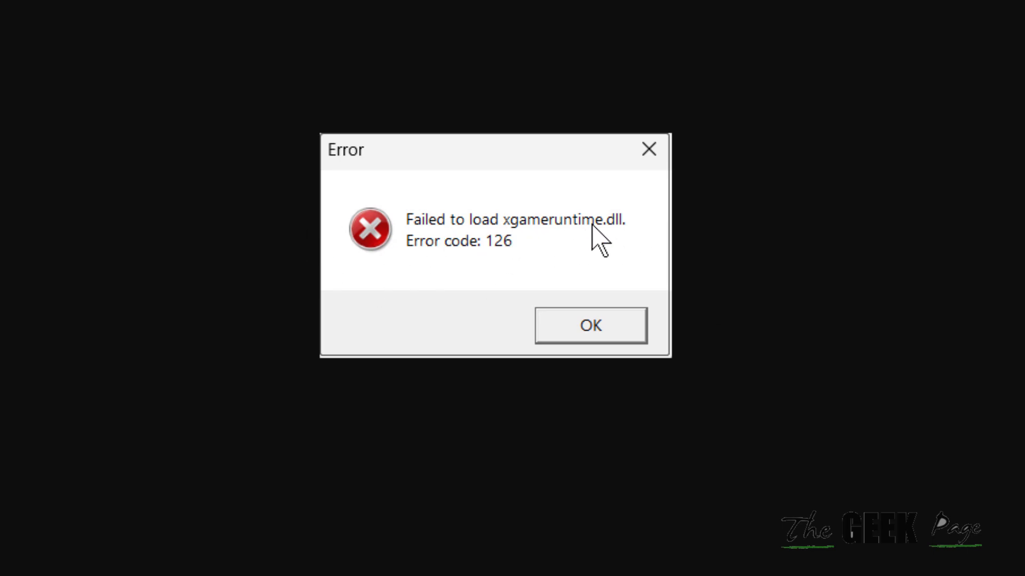
pyautogui.moveTo(506, 265)
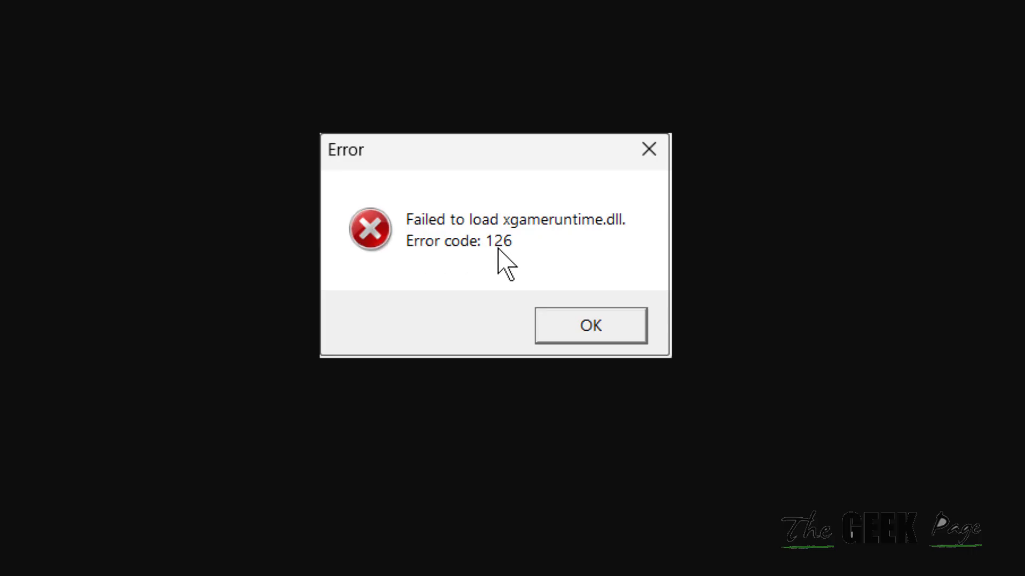
pyautogui.moveTo(506, 265)
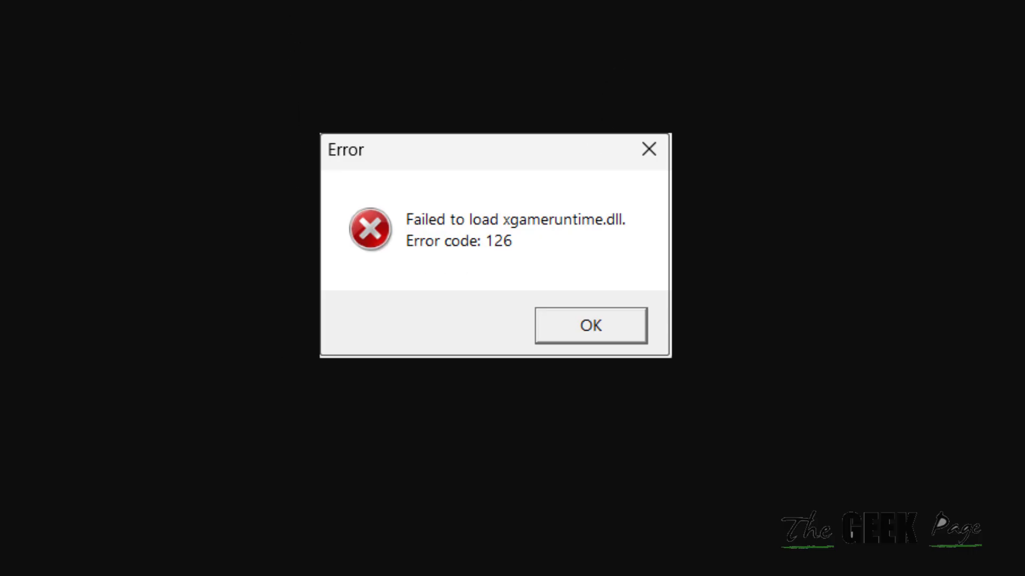
# Launch Windows PowerShell with administrator rights from the search results.
pyautogui.click(589, 325)
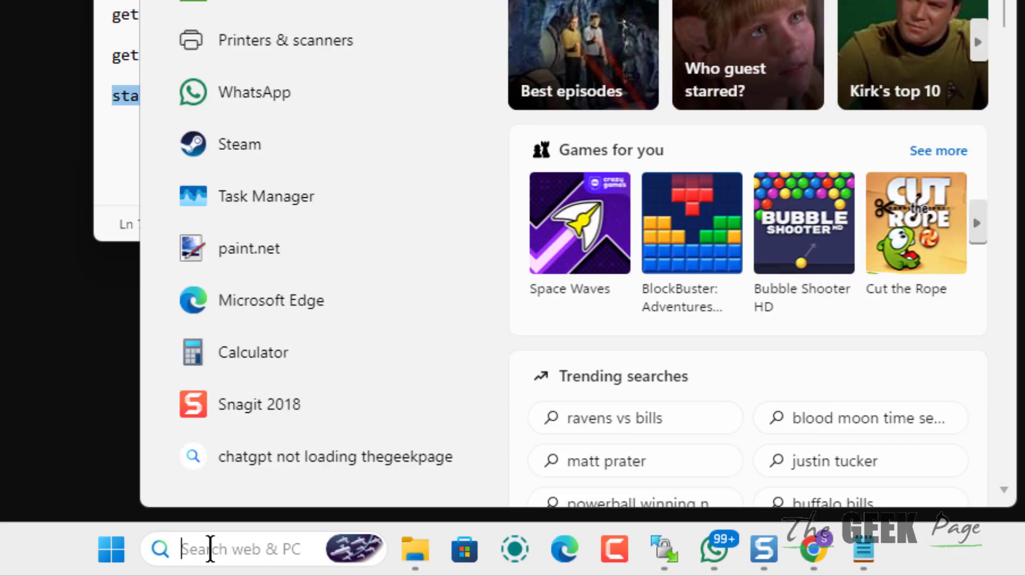
pyautogui.write('powerPoint')
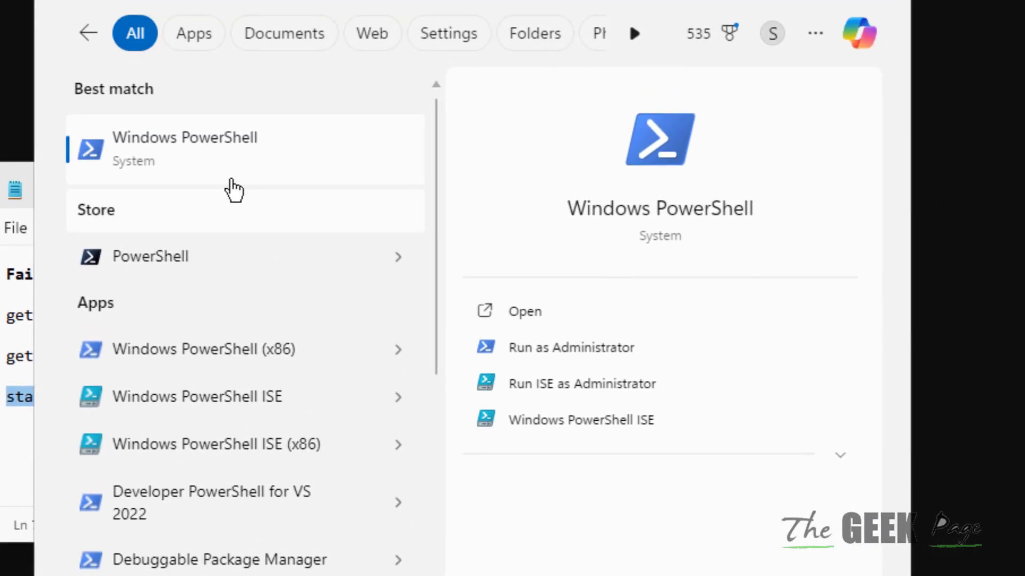
pyautogui.rightClick(185, 148)
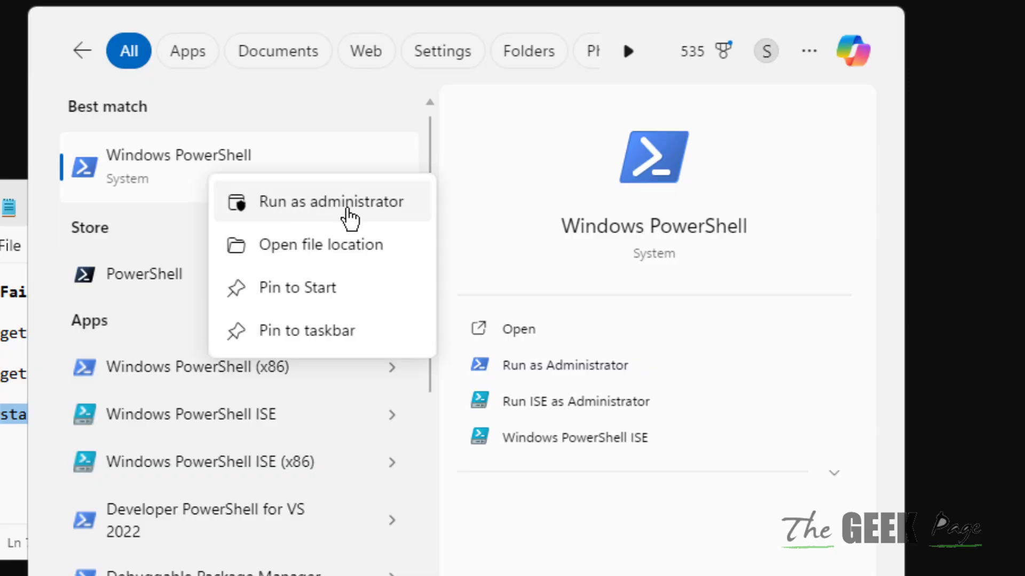
pyautogui.moveTo(389, 215)
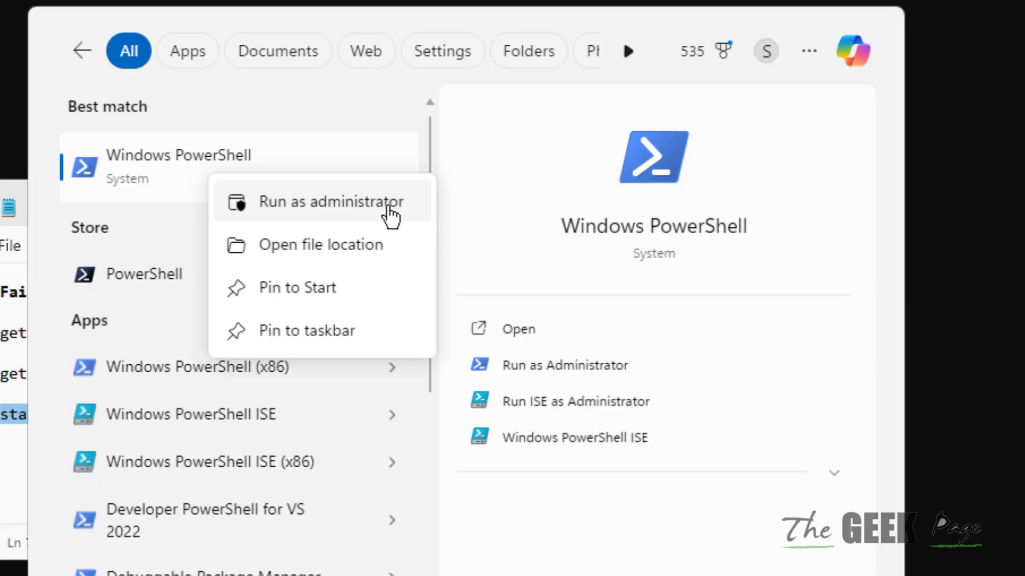
pyautogui.click(329, 202)
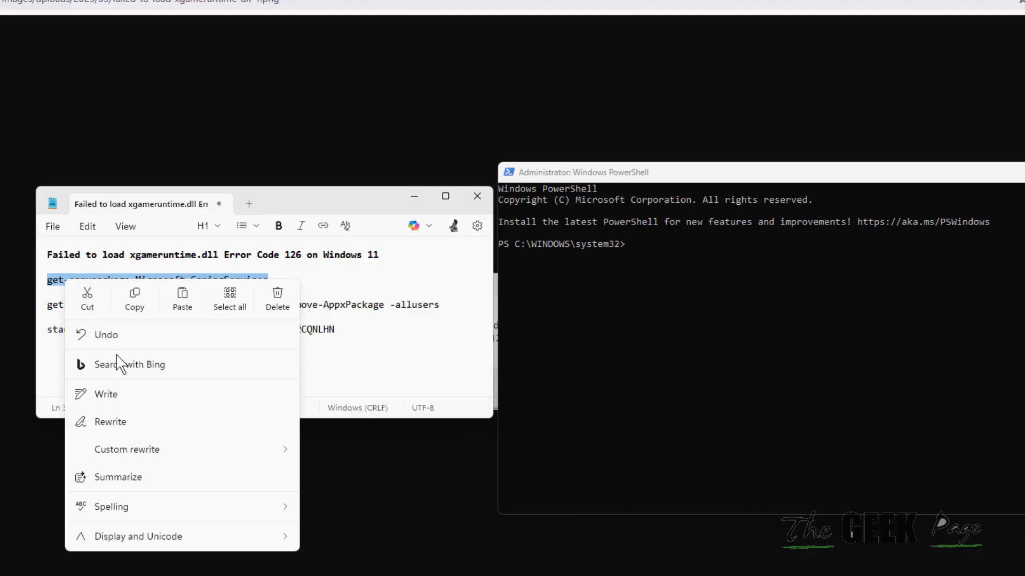
# Enter get-appxpackage Microsoft.GamingServices in the admin PowerShell window.
pyautogui.click(697, 263)
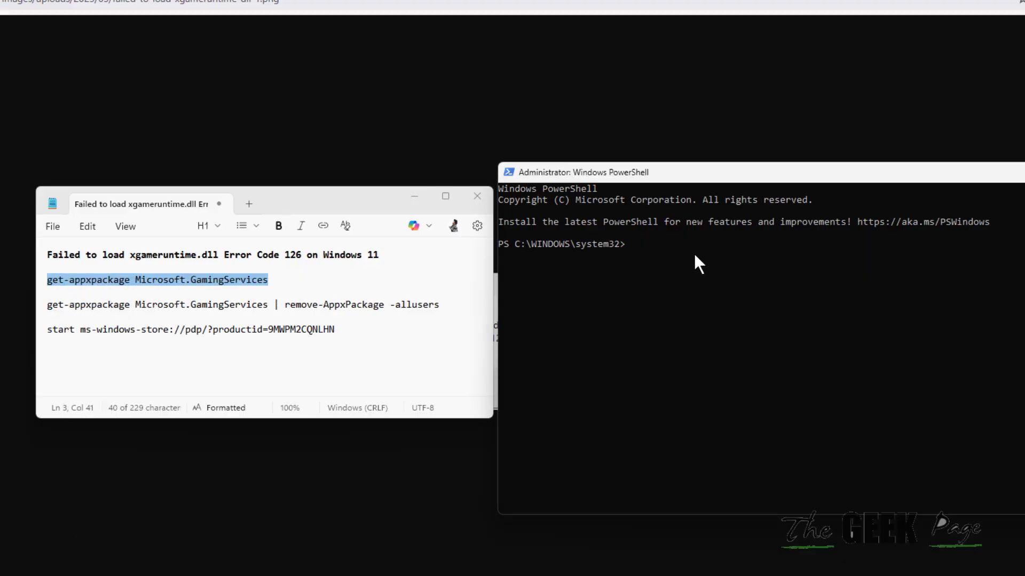
pyautogui.write('get-appxpackage Microsoft.GamingServices')
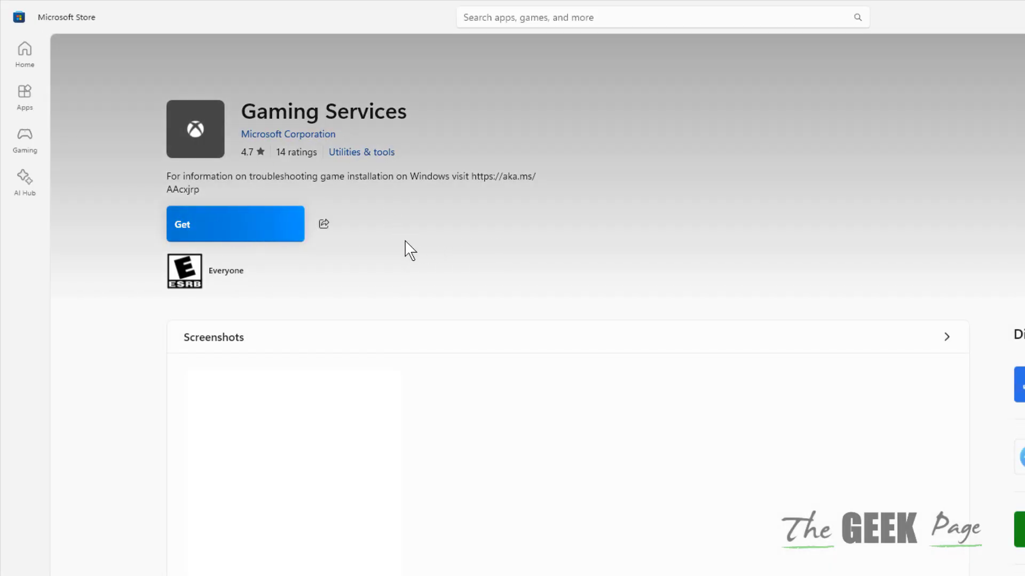
# Start the Gaming Services installation with Get so it queues for download.
pyautogui.click(234, 223)
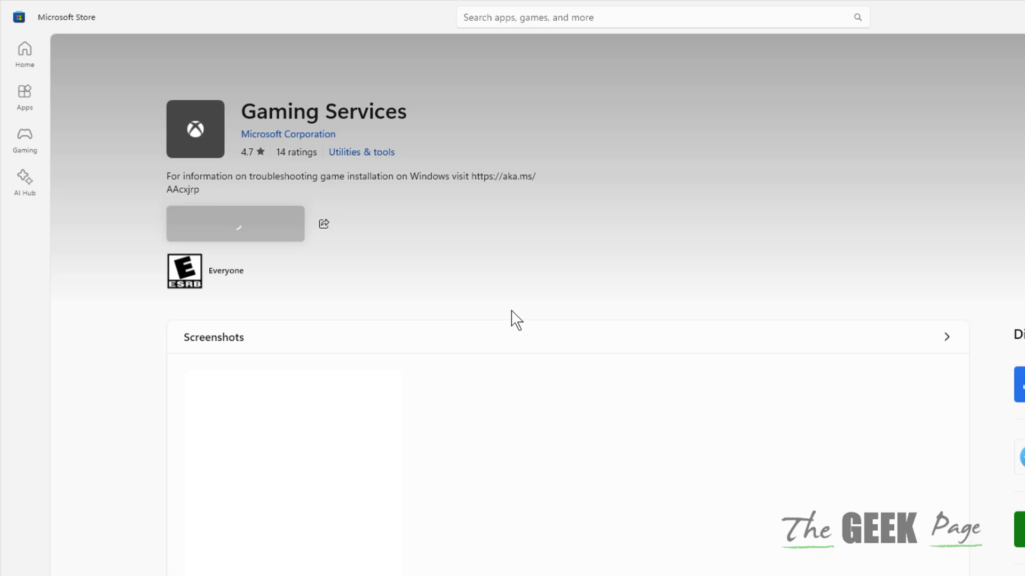
pyautogui.click(235, 223)
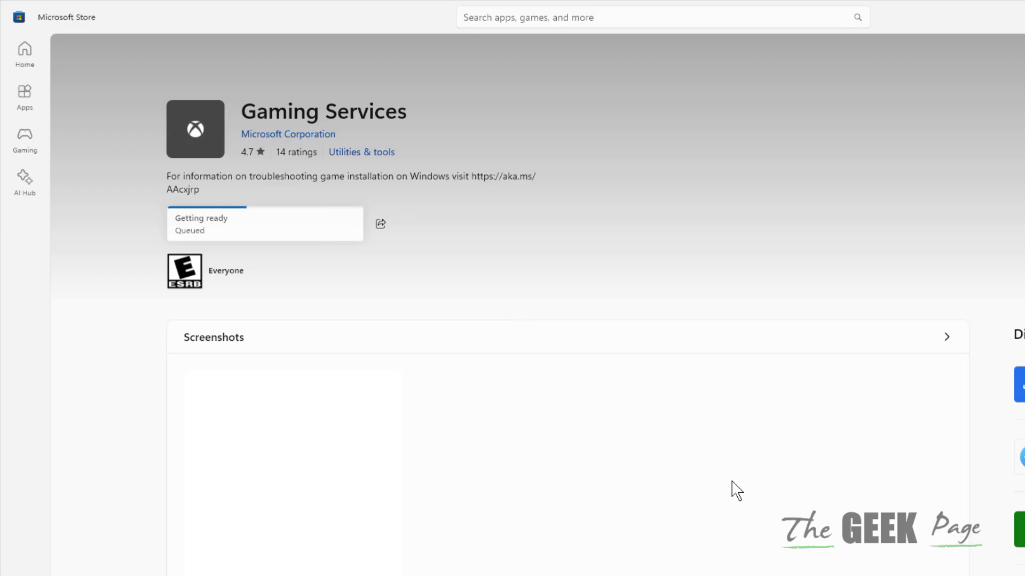